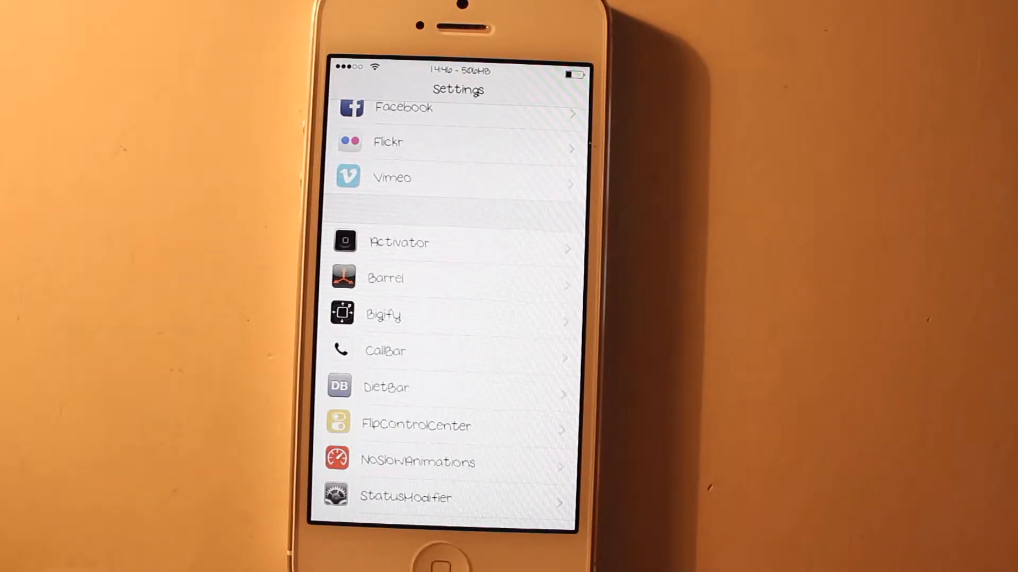
# Enter the Bigify tweak's options from the Settings list
pyautogui.click(441, 315)
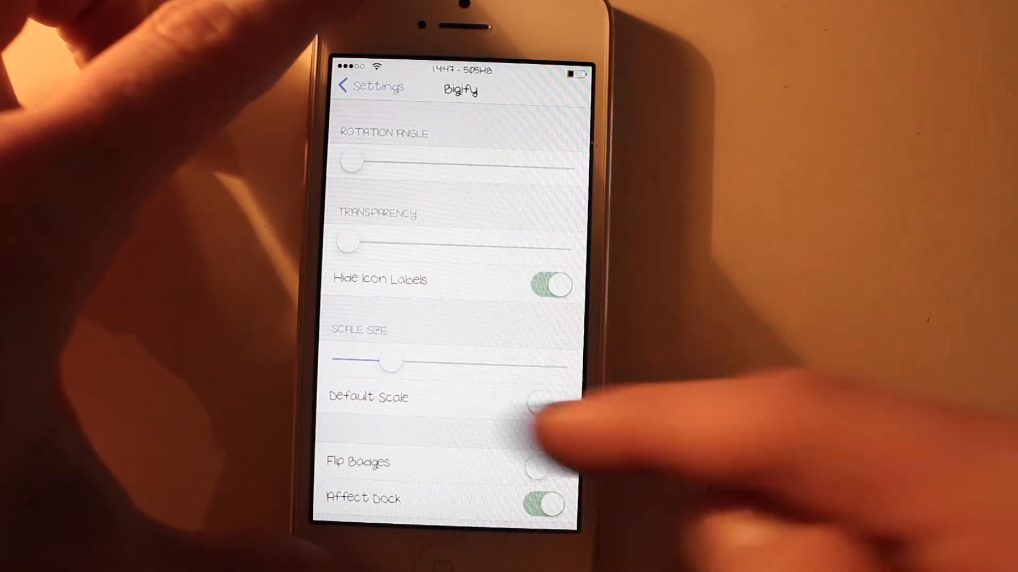
# Scroll down through the installed tweak entries in the Settings list
pyautogui.scroll(-3)
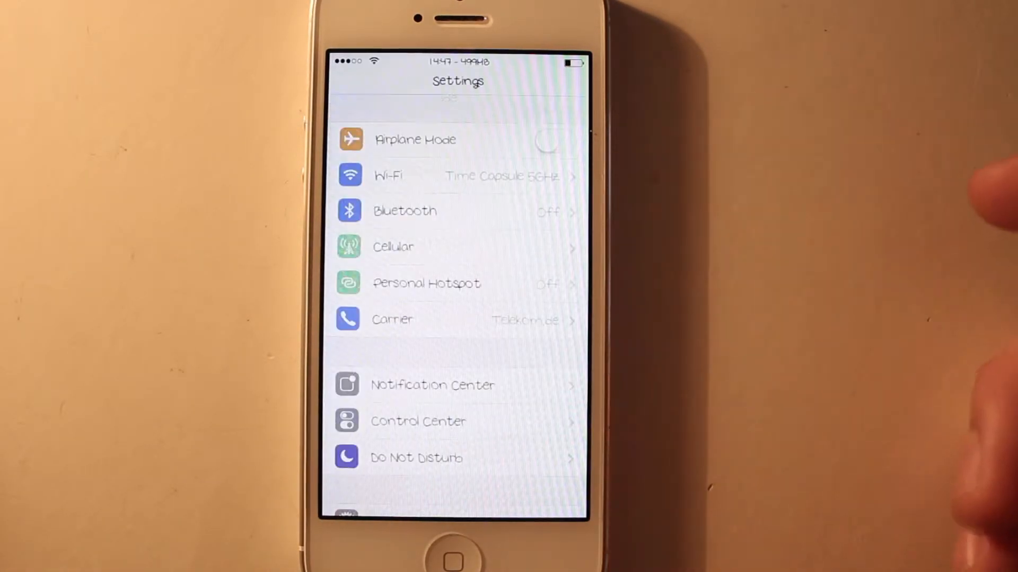
pyautogui.scroll(-3)
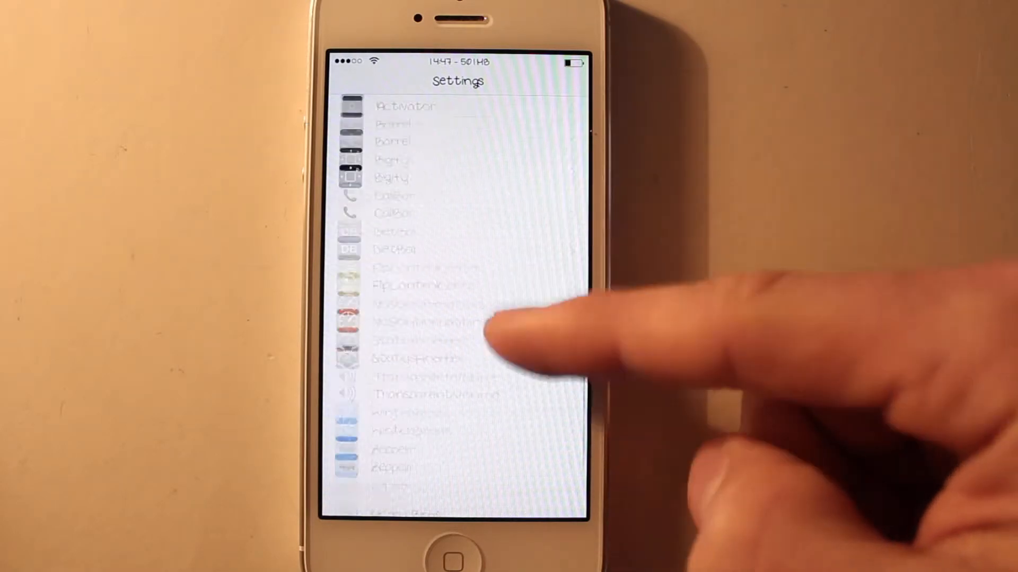